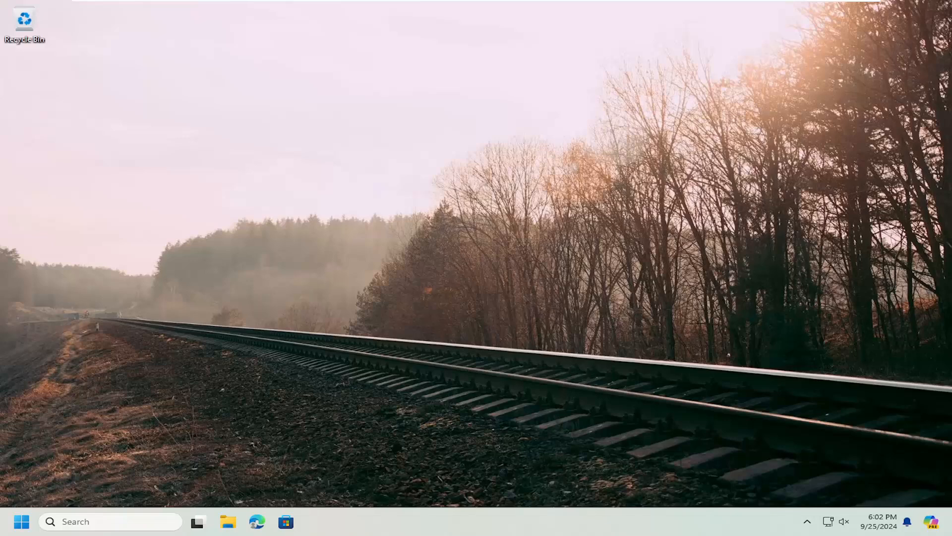
{"action": "mouse_move", "coordinate": [643, 258]}
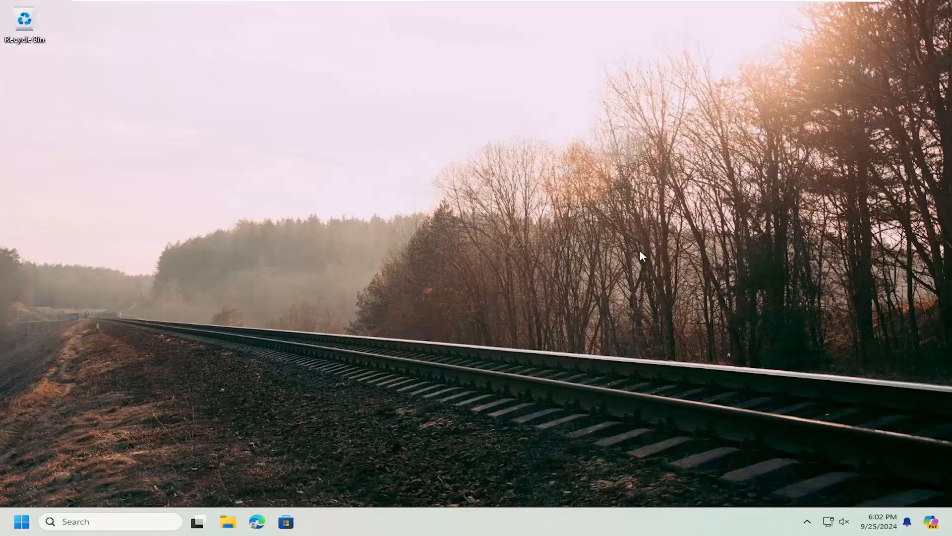
Search for Control Panel, switch its view to Large icons, and go to Power Options
{"action": "left_click", "coordinate": [20, 521]}
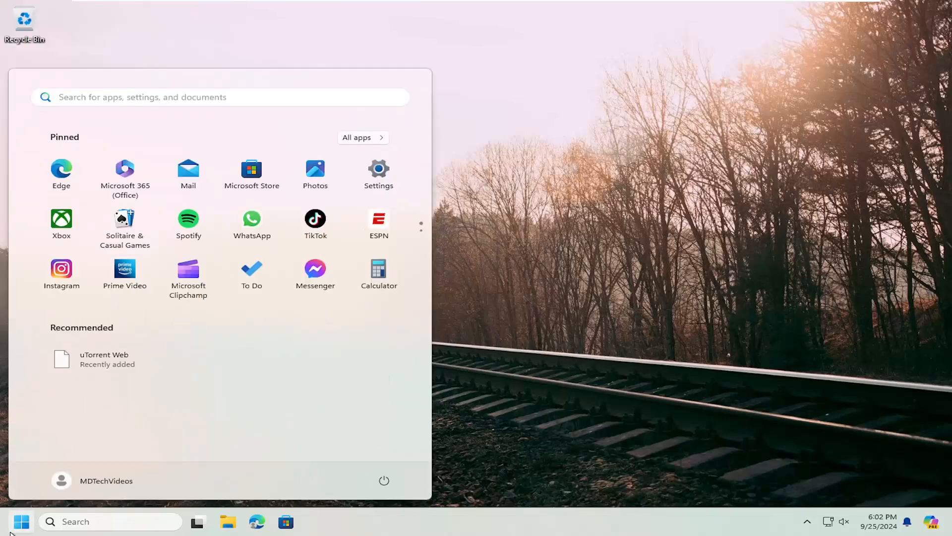
{"action": "type", "text": "control panel"}
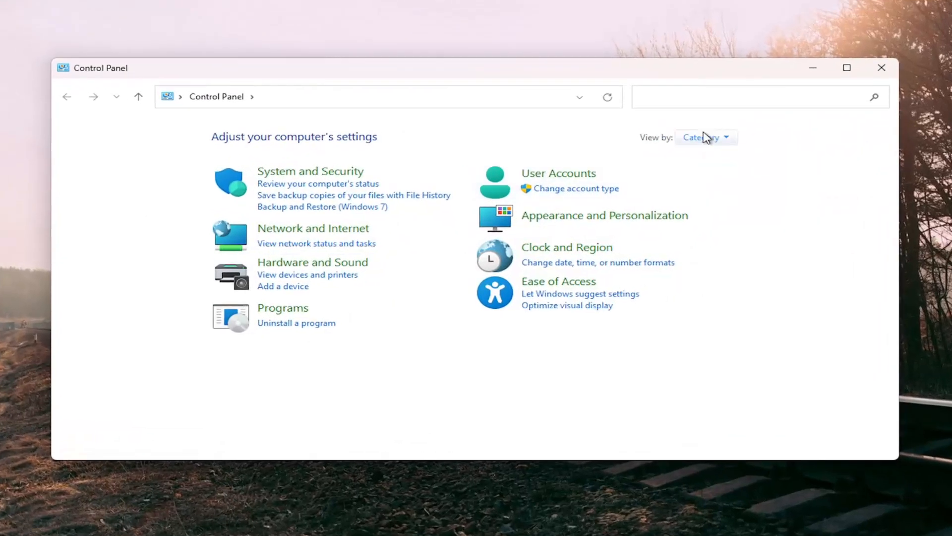
{"action": "left_click", "coordinate": [706, 137]}
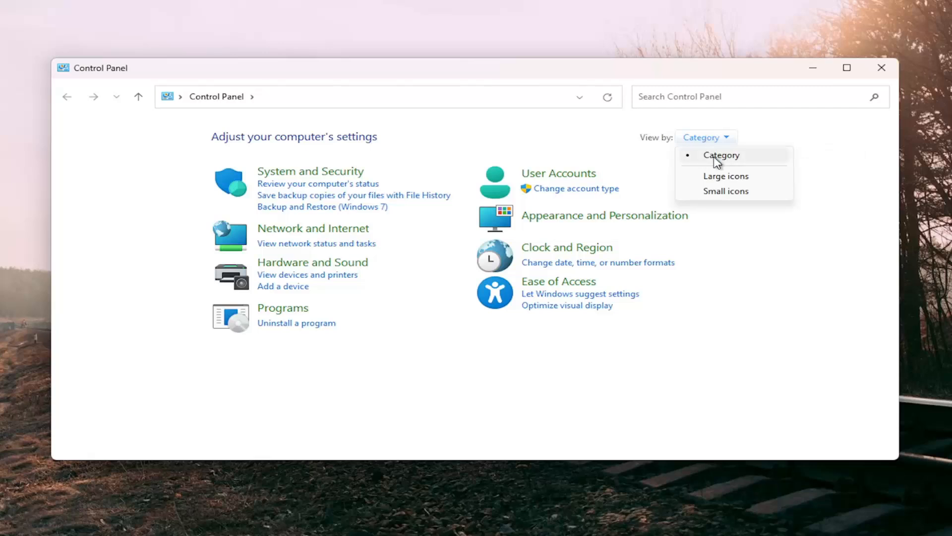
{"action": "left_click", "coordinate": [727, 176]}
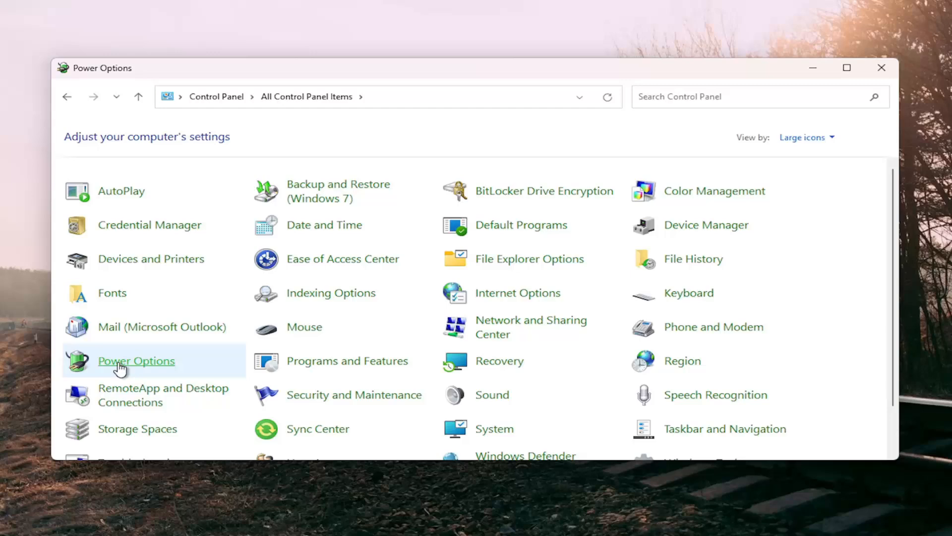
{"action": "left_click", "coordinate": [136, 361]}
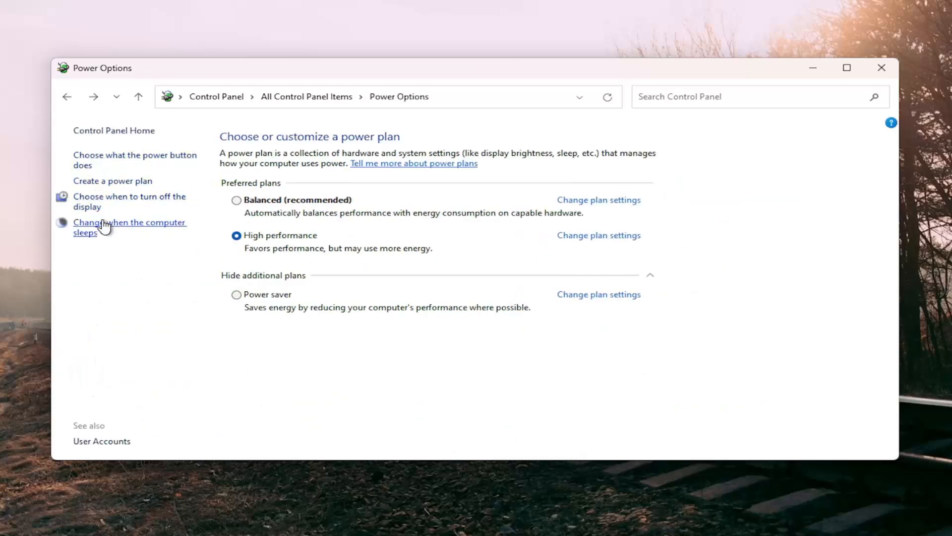
{"action": "mouse_move", "coordinate": [122, 165]}
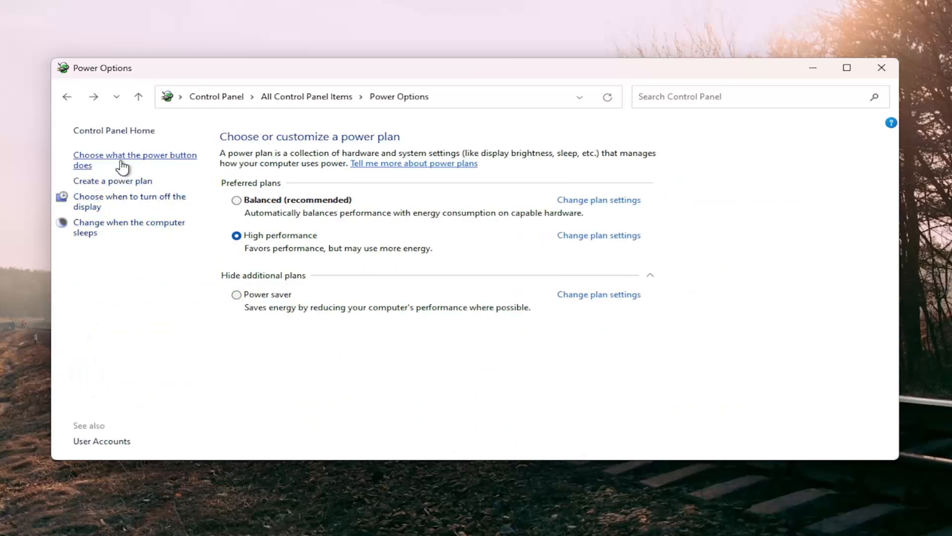
Unlock the power button and shutdown settings, cancel without saving, and close Control Panel
{"action": "left_click", "coordinate": [135, 160]}
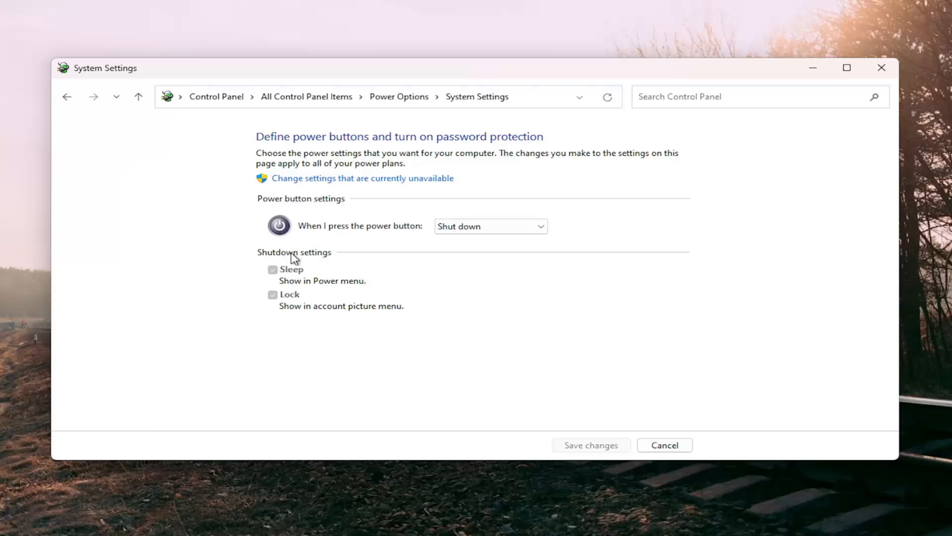
{"action": "mouse_move", "coordinate": [264, 316]}
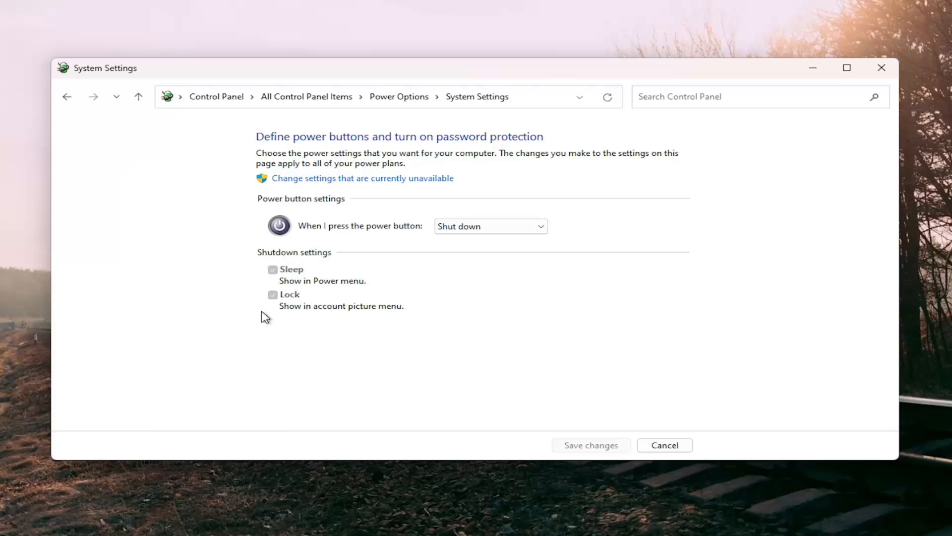
{"action": "mouse_move", "coordinate": [274, 312]}
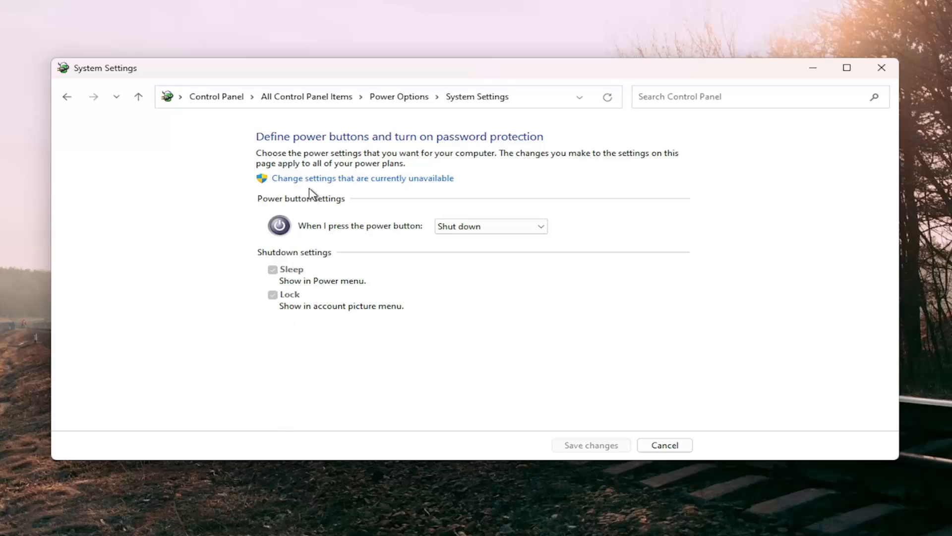
{"action": "mouse_move", "coordinate": [368, 181]}
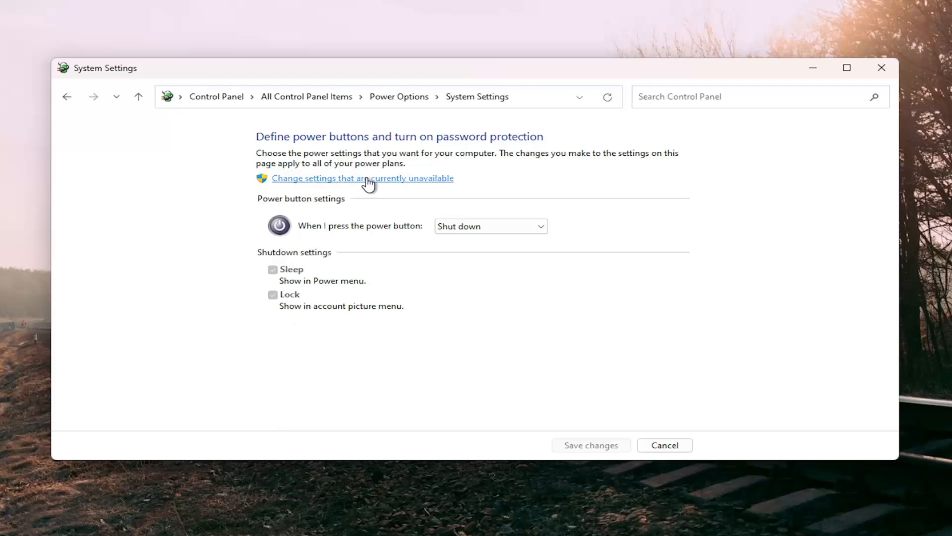
{"action": "left_click", "coordinate": [362, 178]}
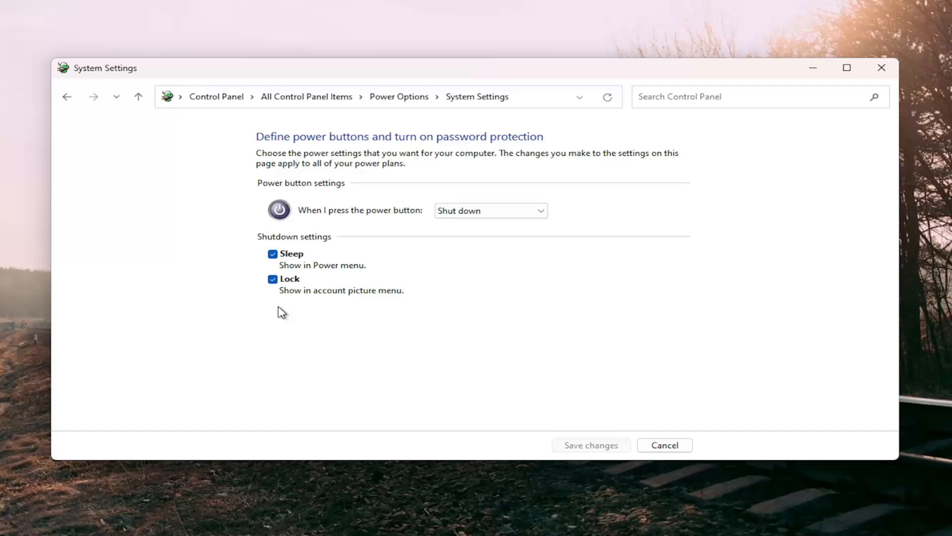
{"action": "left_click", "coordinate": [665, 445]}
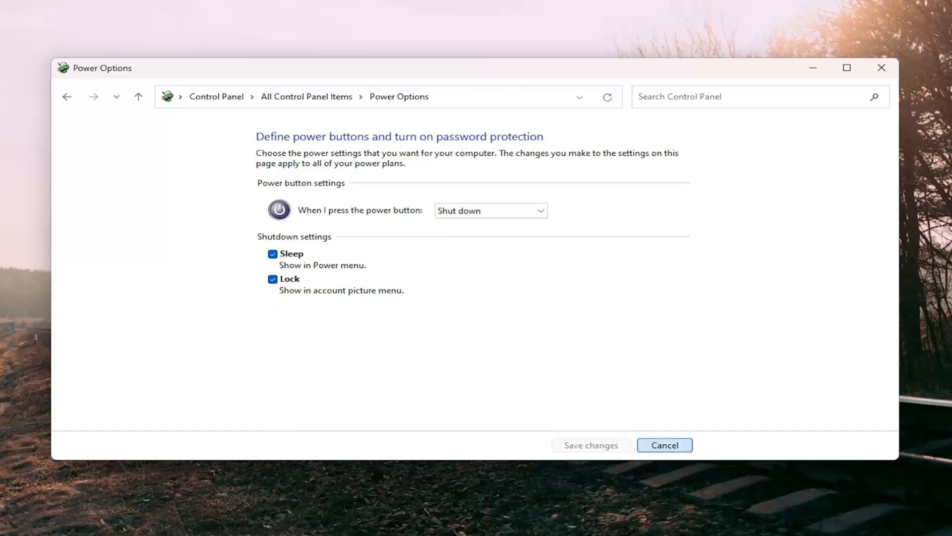
{"action": "left_click", "coordinate": [665, 445]}
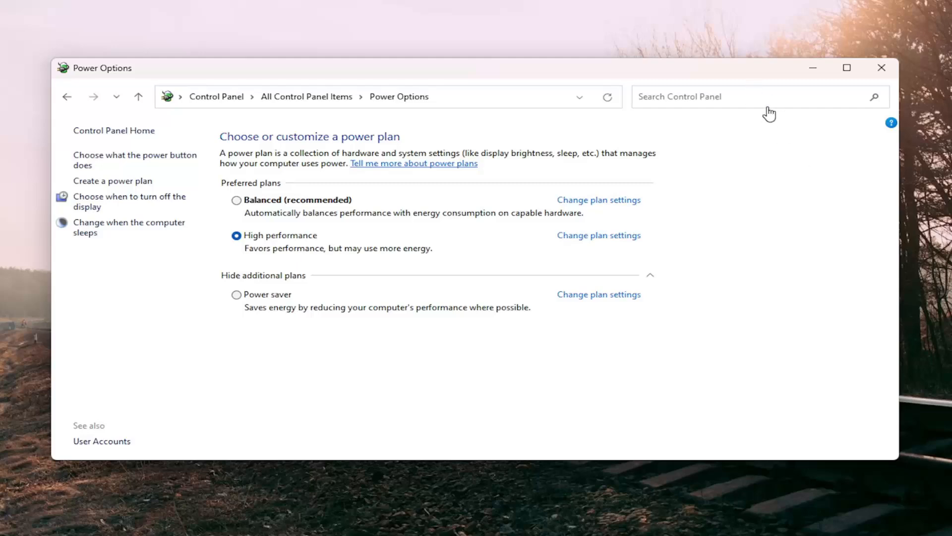
{"action": "left_click", "coordinate": [882, 67]}
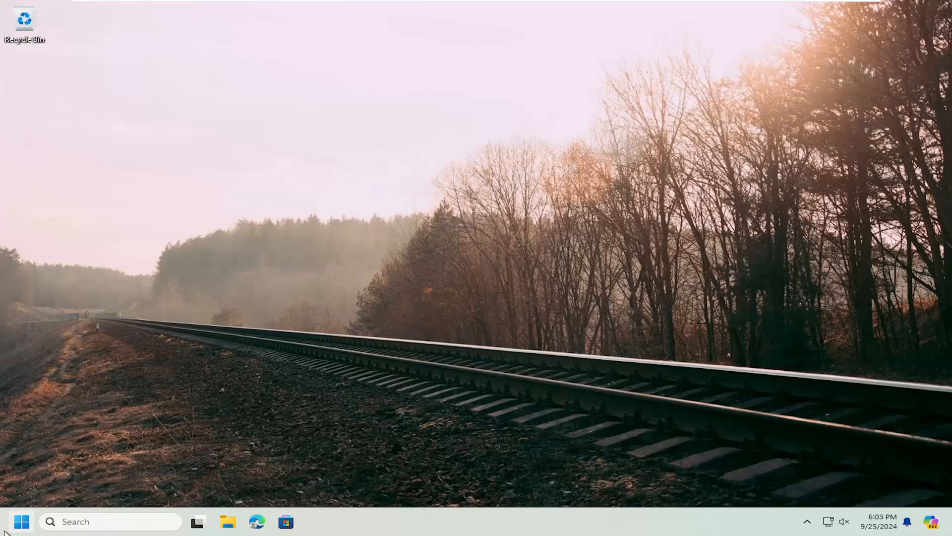
Search Add or remove programs for 'riot vanguard', find no results, and close Settings
{"action": "type", "text": "programs"}
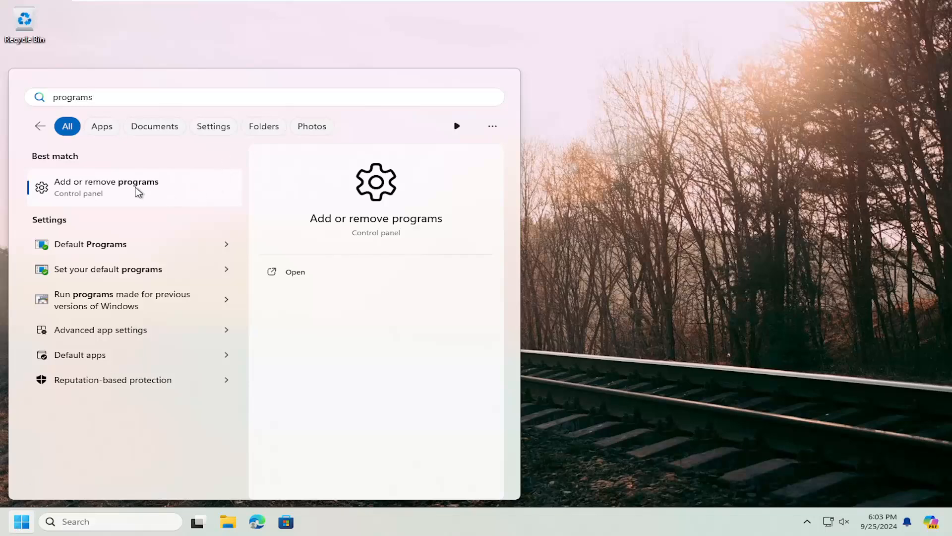
{"action": "left_click", "coordinate": [106, 187]}
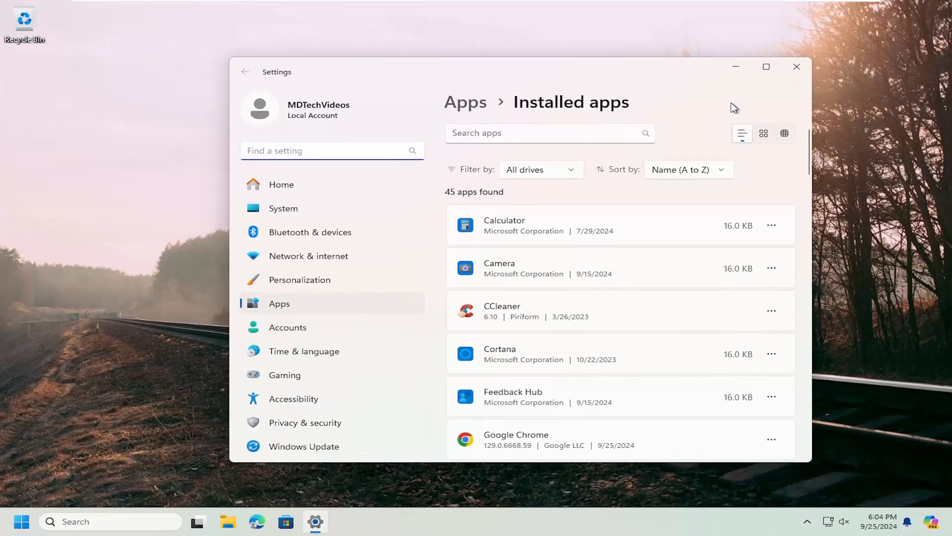
{"action": "type", "text": "riot v"}
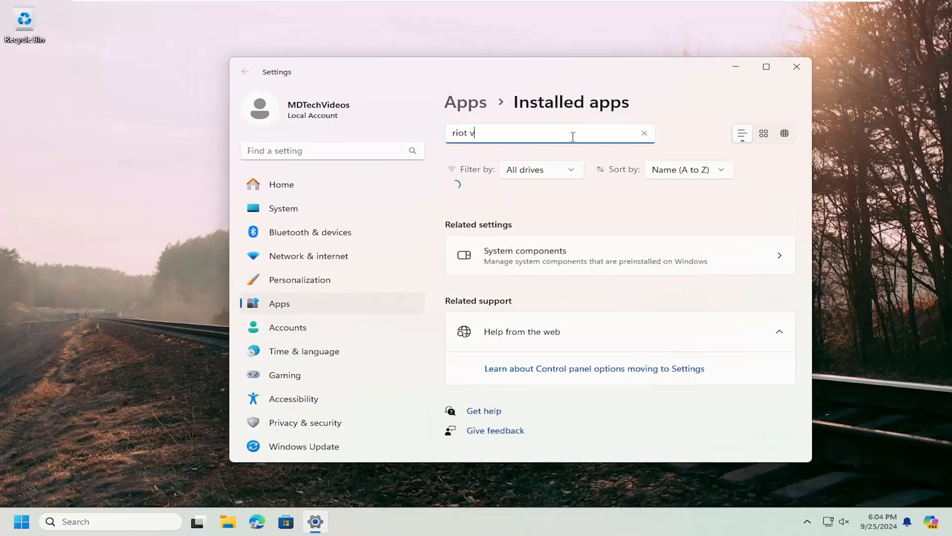
{"action": "type", "text": "anguard"}
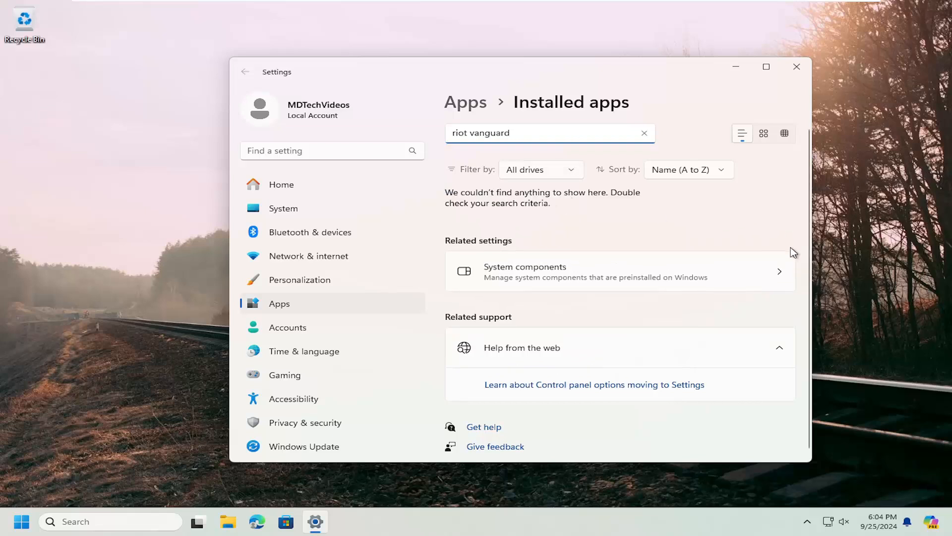
{"action": "mouse_move", "coordinate": [737, 282]}
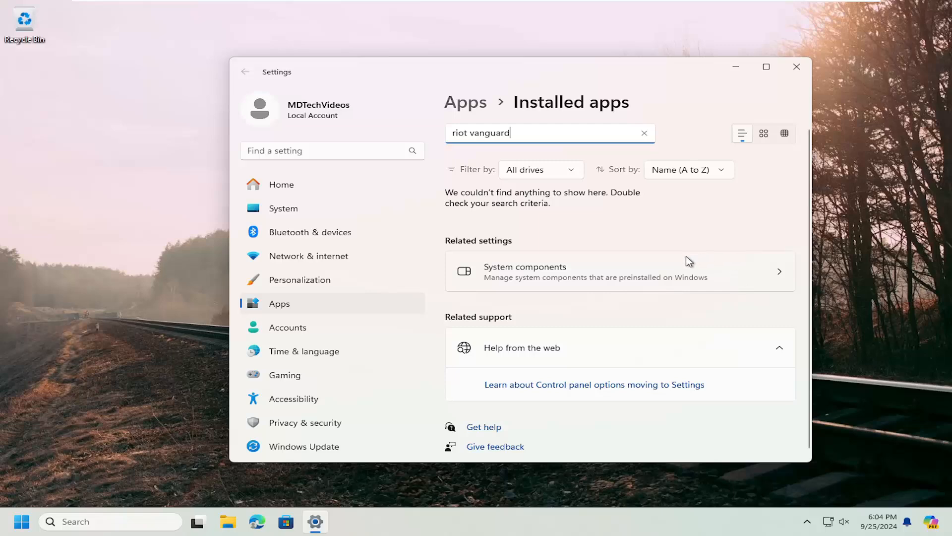
{"action": "left_click", "coordinate": [797, 67]}
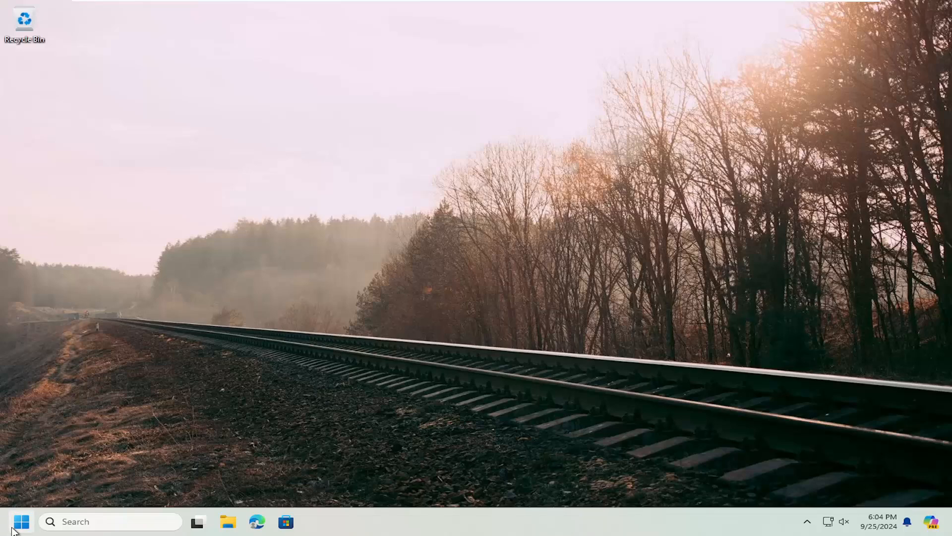
Run Command Prompt as administrator from a 'cmd' search, approving the UAC prompt
{"action": "type", "text": "cmd"}
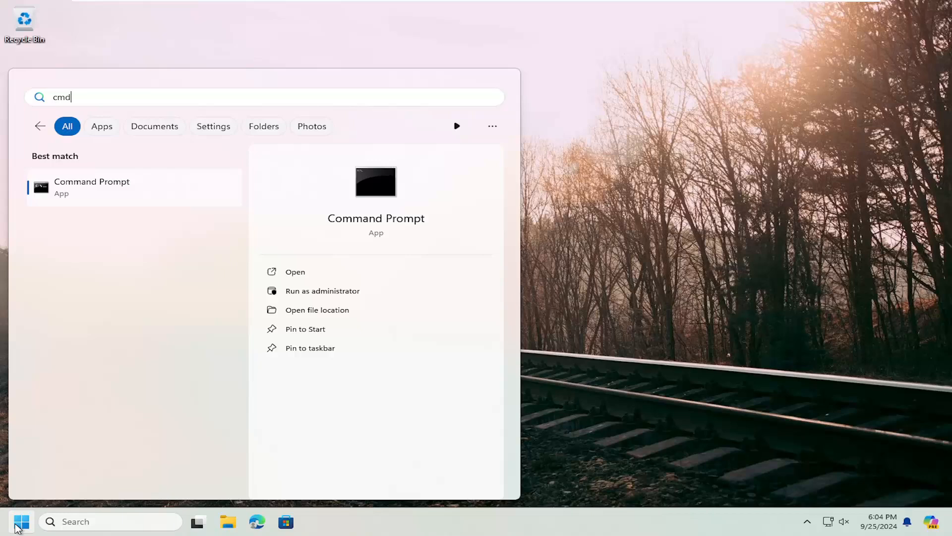
{"action": "mouse_move", "coordinate": [98, 196]}
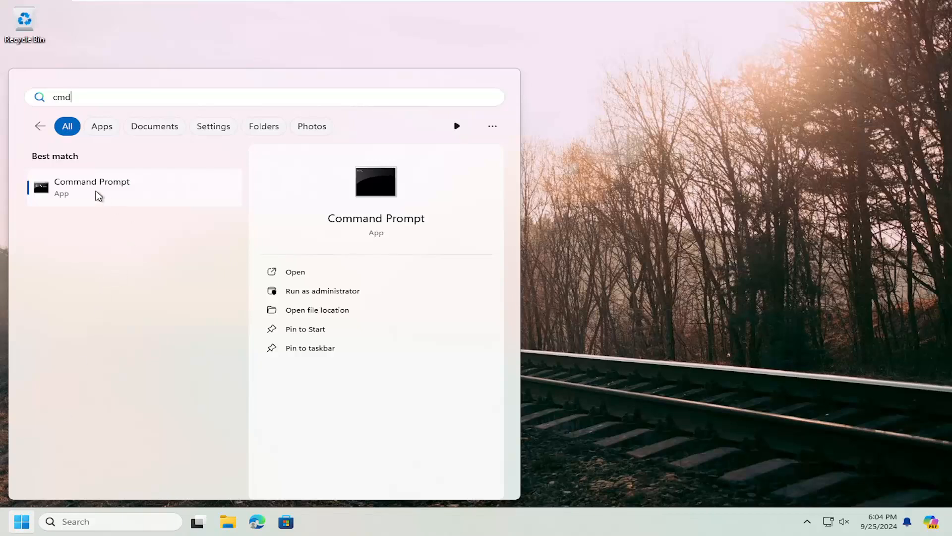
{"action": "right_click", "coordinate": [97, 193]}
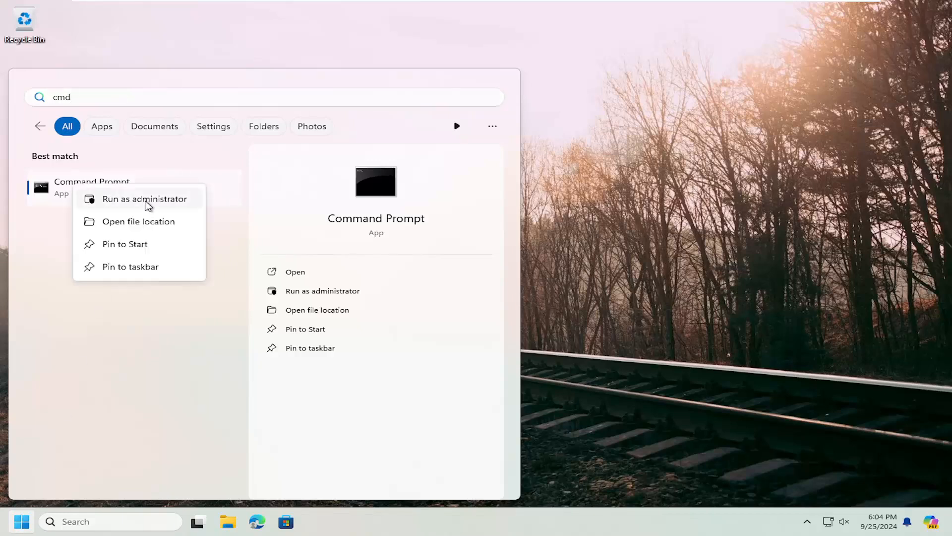
{"action": "left_click", "coordinate": [144, 199]}
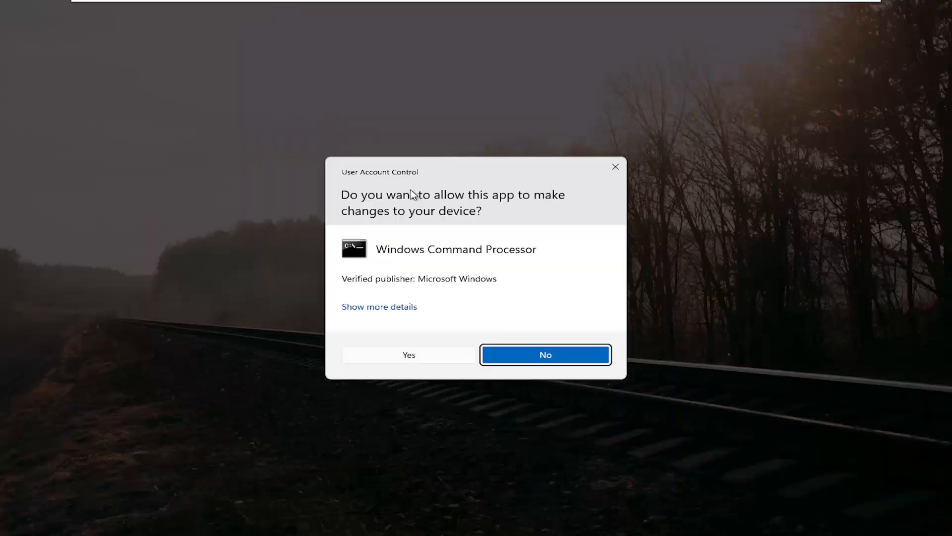
{"action": "mouse_move", "coordinate": [414, 366]}
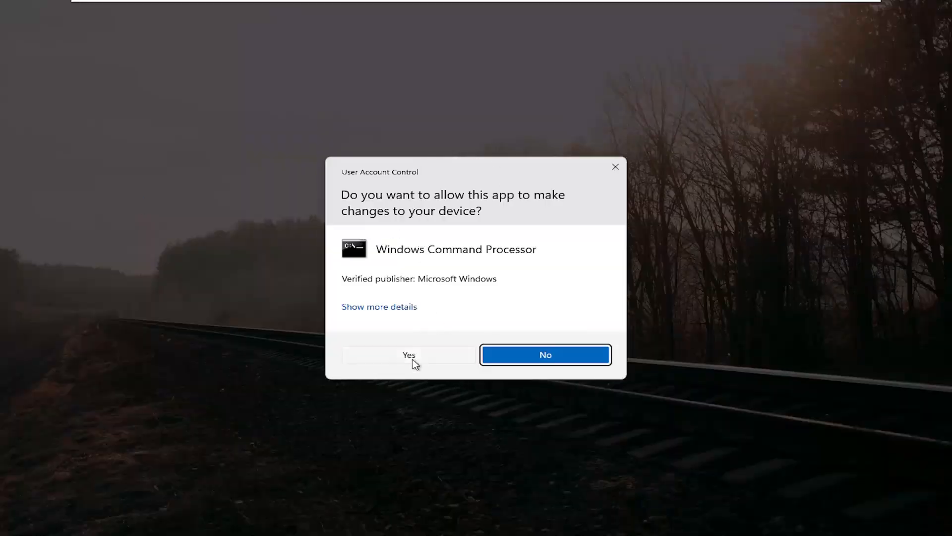
{"action": "left_click", "coordinate": [409, 354]}
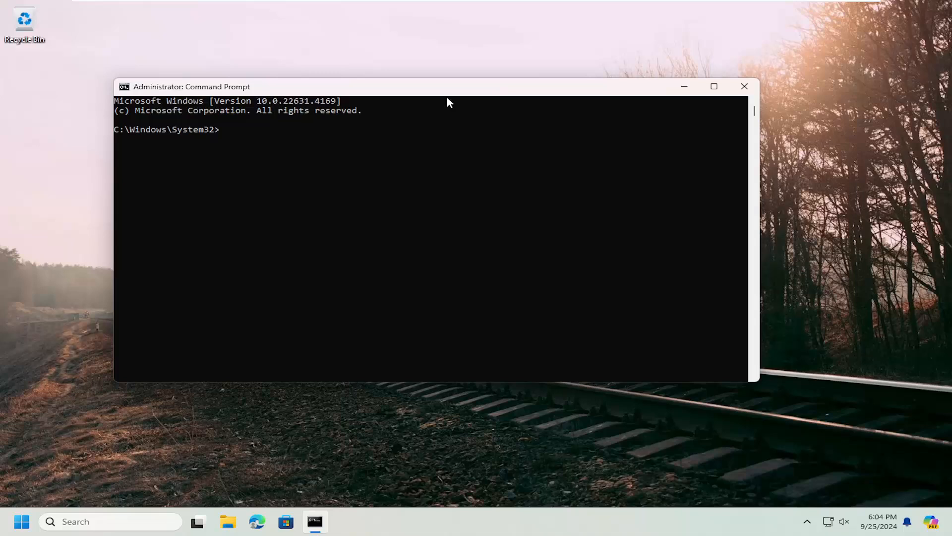
{"action": "mouse_move", "coordinate": [435, 114]}
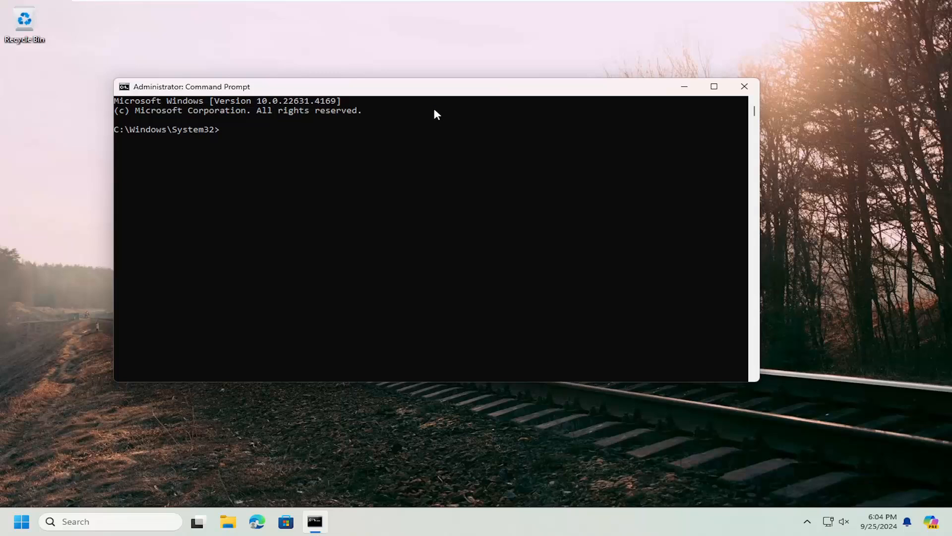
{"action": "mouse_move", "coordinate": [432, 96]}
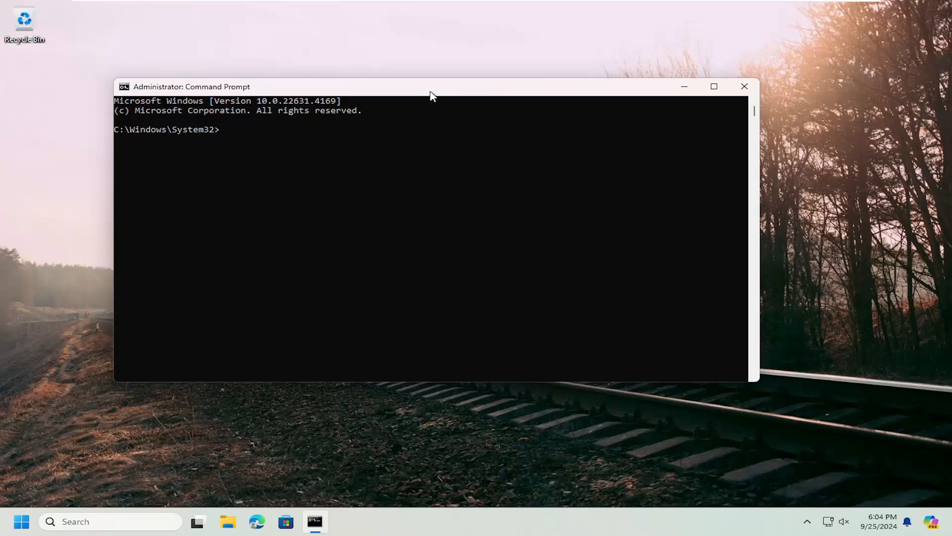
{"action": "mouse_move", "coordinate": [415, 91]}
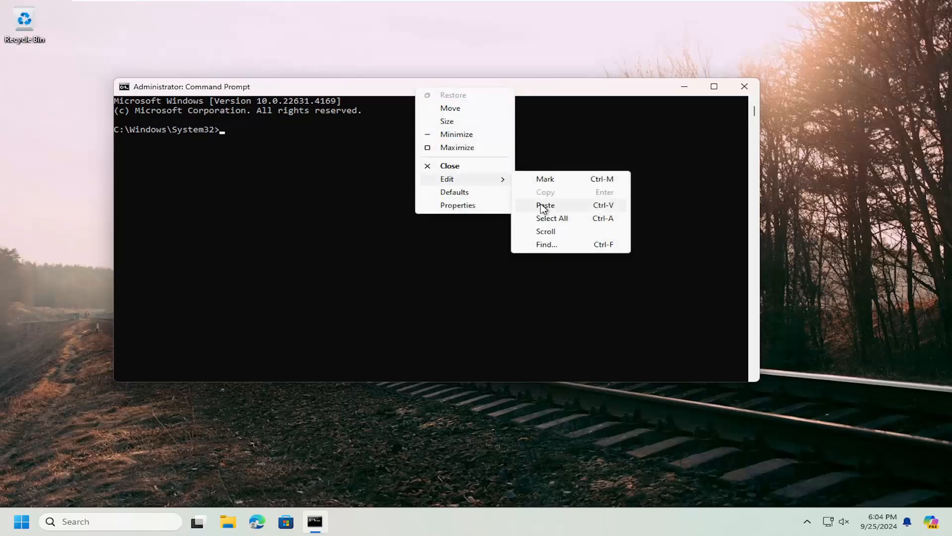
Paste and run 'bcdedit /set hypervisorlaunchtype off' in the admin Command Prompt
{"action": "left_click", "coordinate": [545, 205]}
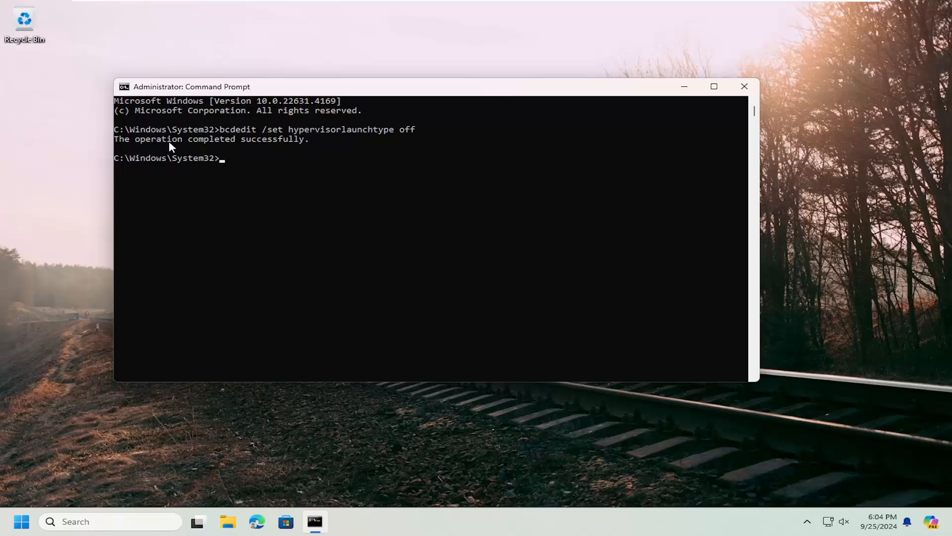
{"action": "mouse_move", "coordinate": [745, 87]}
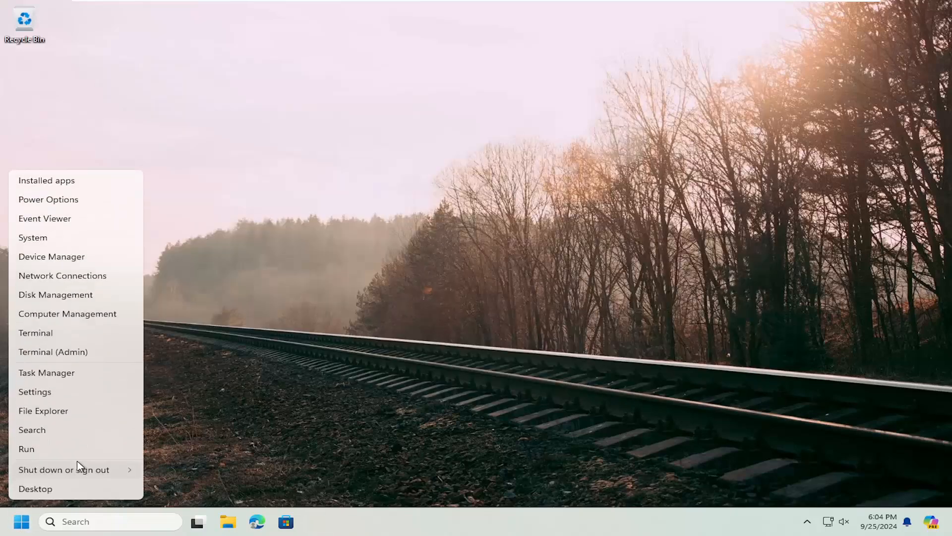
Restart the PC from the Start button's Shut down or sign out menu
{"action": "left_click", "coordinate": [64, 469]}
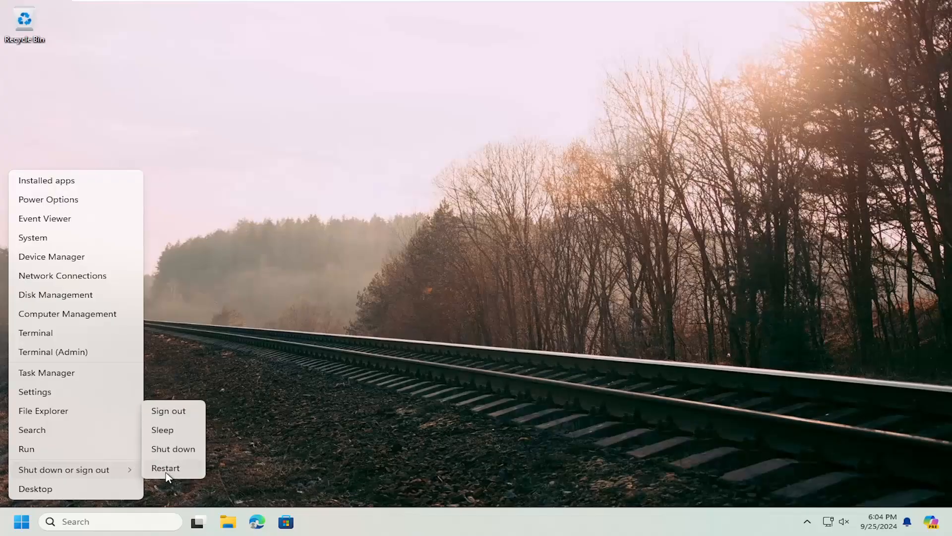
{"action": "left_click", "coordinate": [168, 410]}
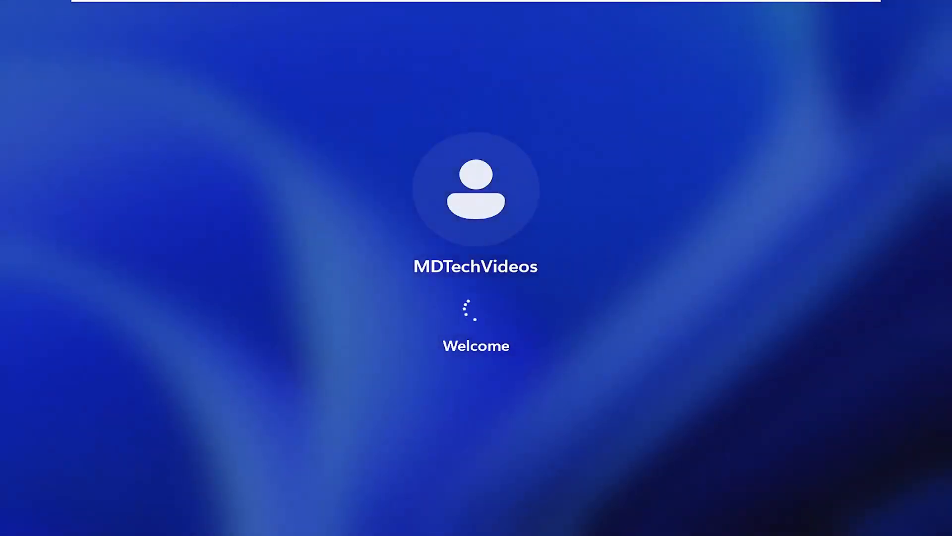